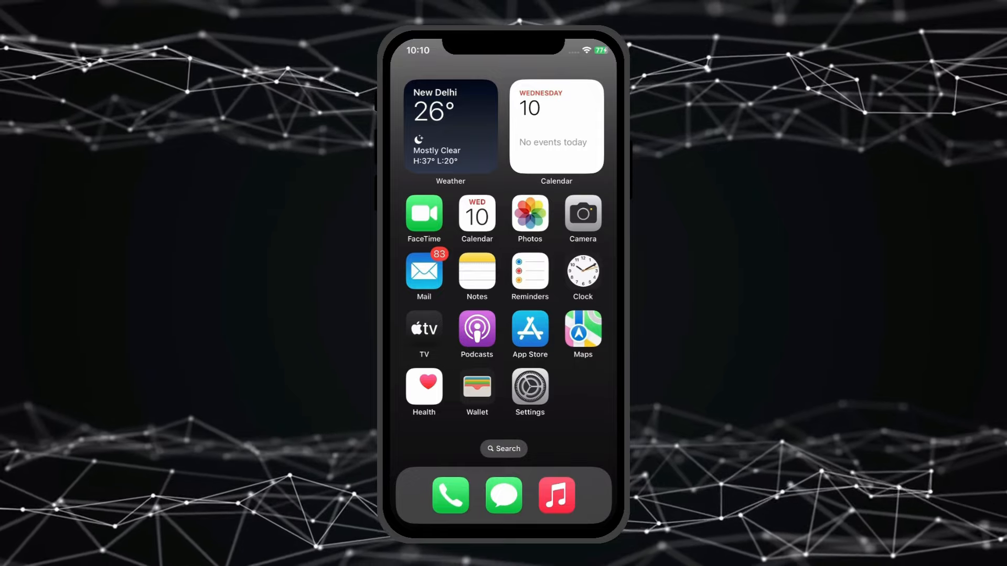
Step: Launch Settings and scroll down to reach the Accessibility page
{"action": "left_click", "coordinate": [529, 390]}
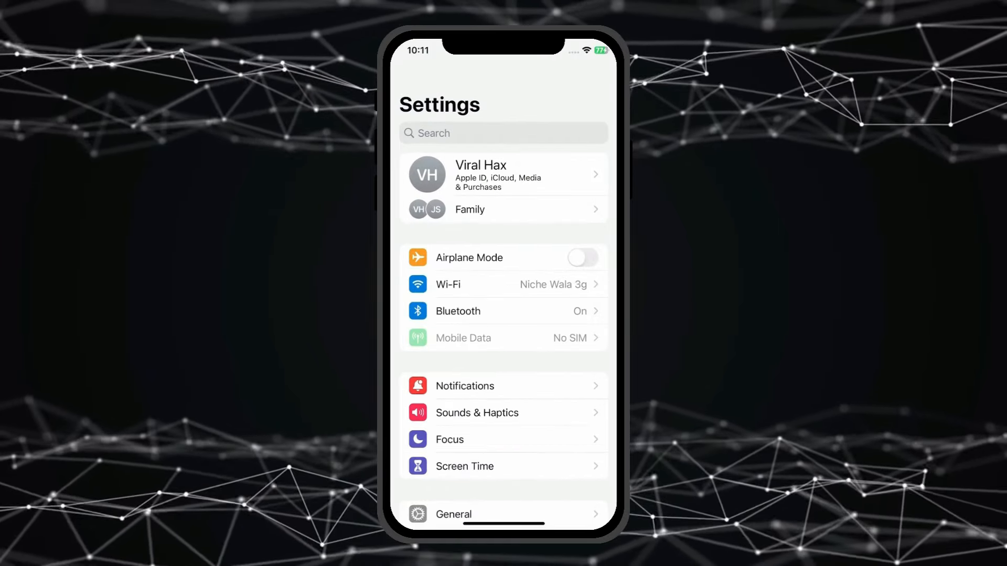
{"action": "scroll", "scroll_direction": "down", "scroll_amount": 3}
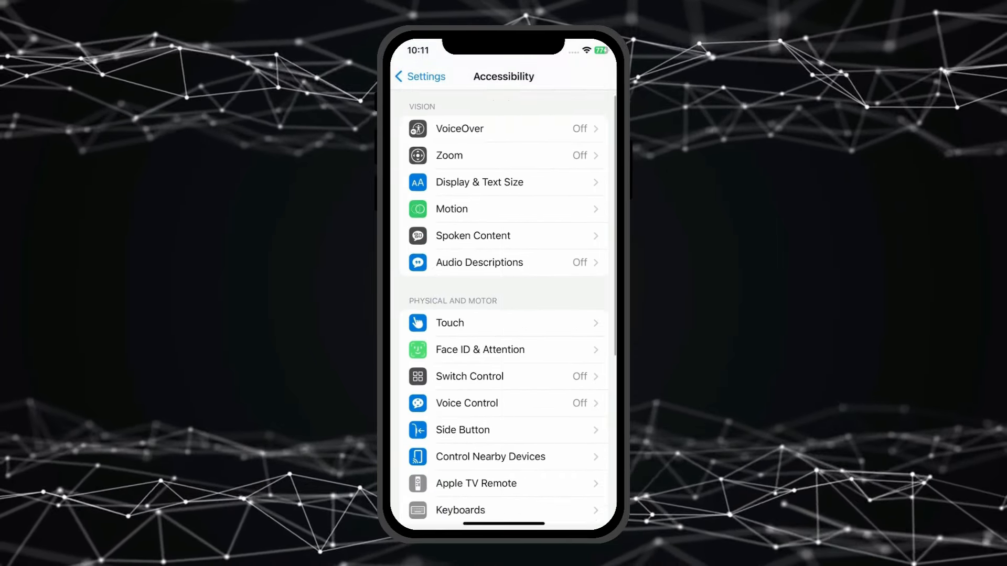
Step: Switch off the Phone Noise Cancellation toggle on the Audio/Visual page
{"action": "scroll", "scroll_direction": "down", "scroll_amount": 3}
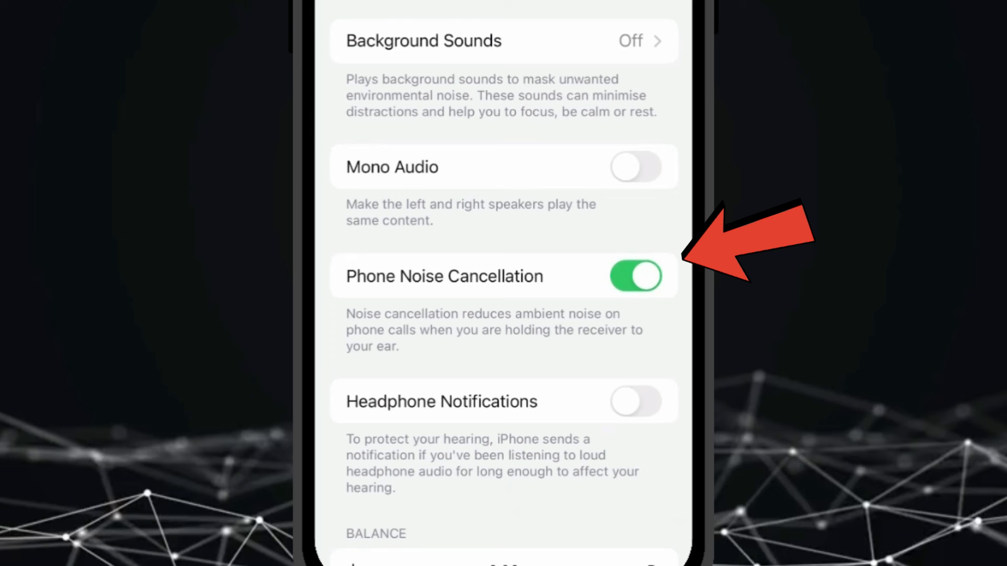
{"action": "left_click", "coordinate": [635, 277]}
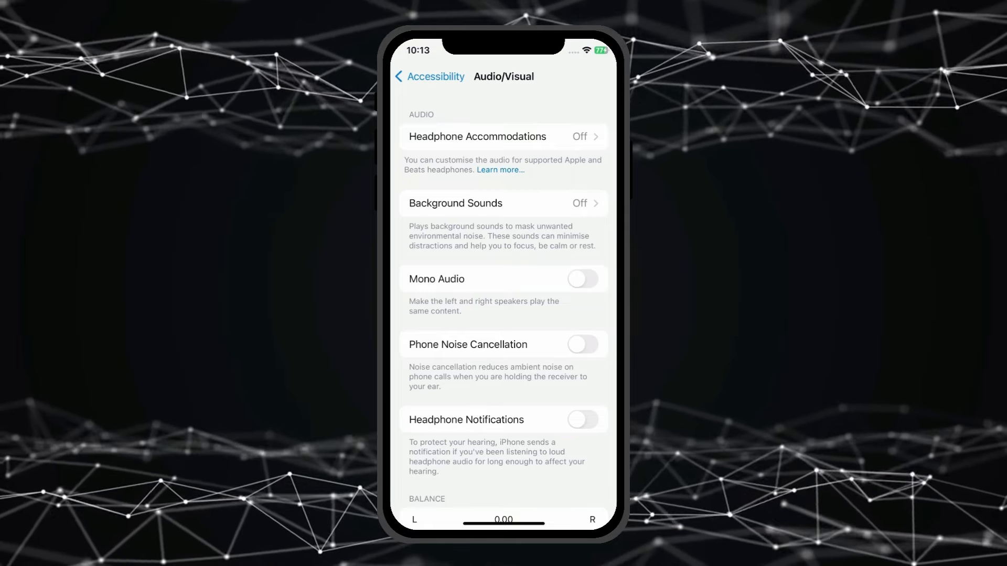
Step: Set Call Audio Routing under Accessibility > Touch to Automatic
{"action": "left_click", "coordinate": [429, 77]}
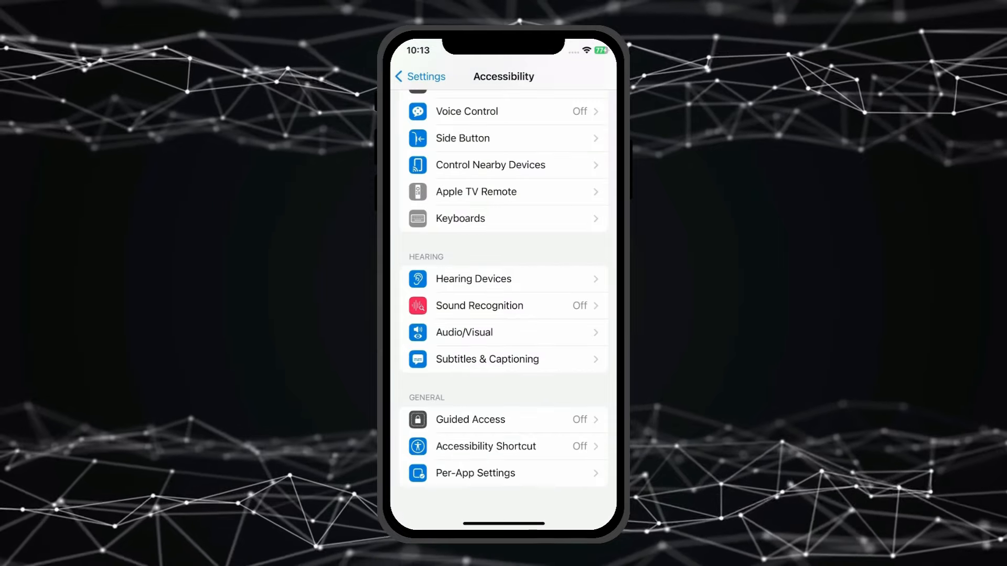
{"action": "scroll", "scroll_direction": "up", "scroll_amount": 3}
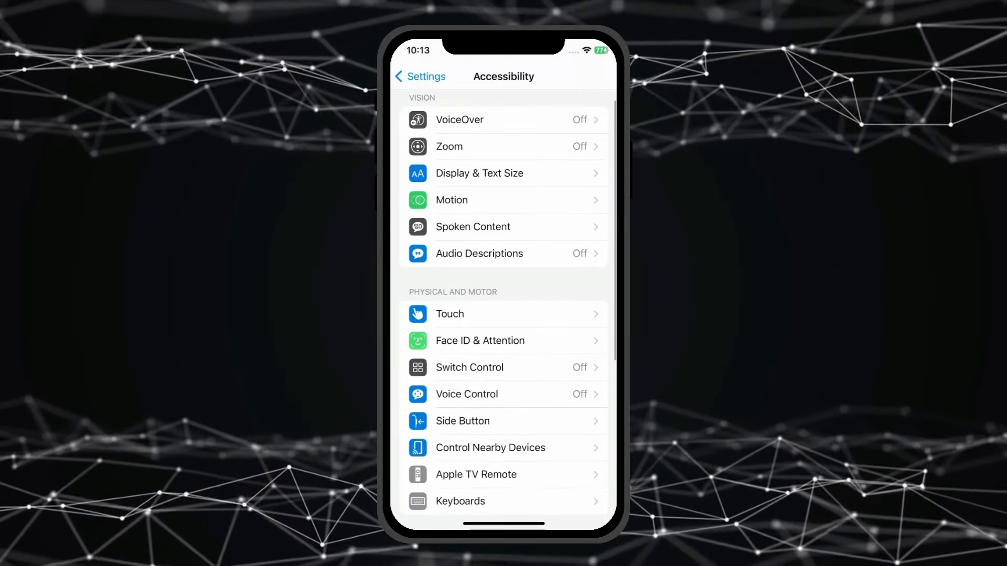
{"action": "left_click", "coordinate": [450, 314]}
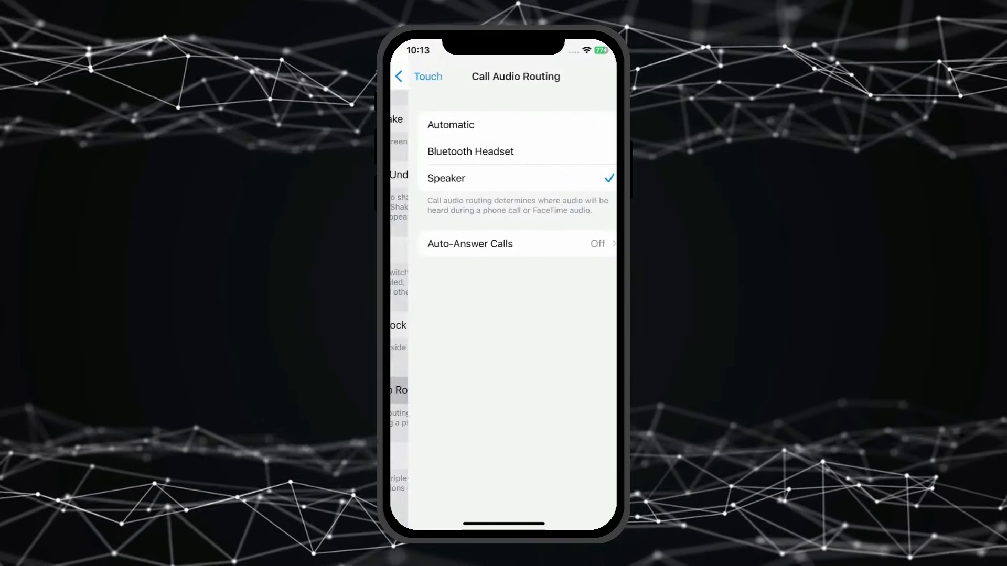
{"action": "left_click", "coordinate": [450, 125]}
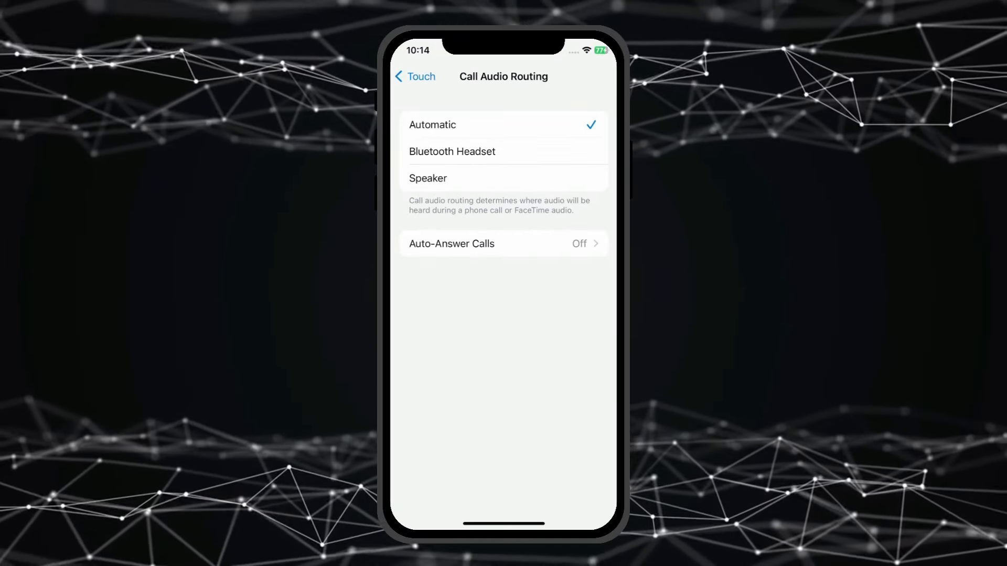
{"action": "left_click", "coordinate": [415, 76]}
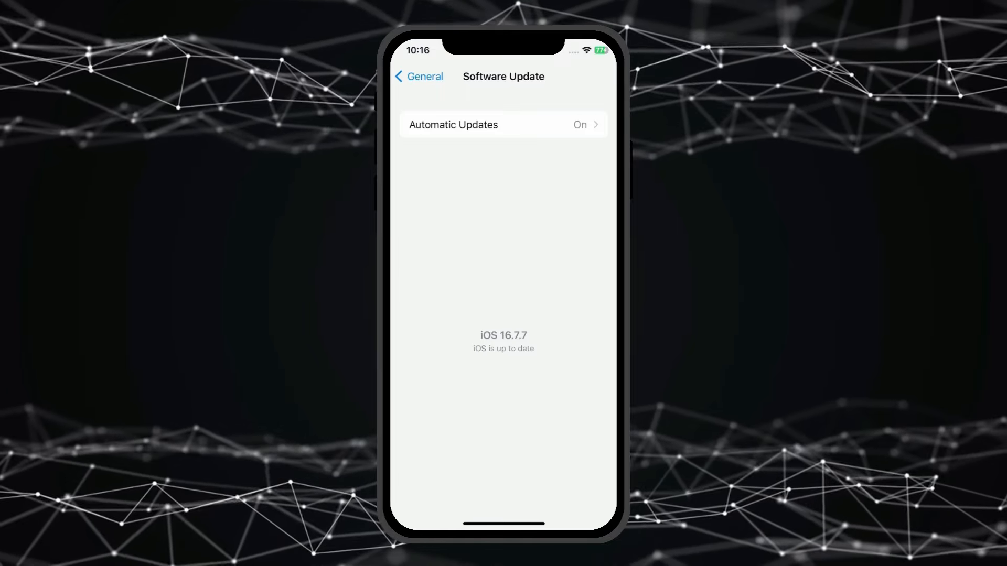
Step: Return from Software Update to the General settings page
{"action": "left_click", "coordinate": [418, 77]}
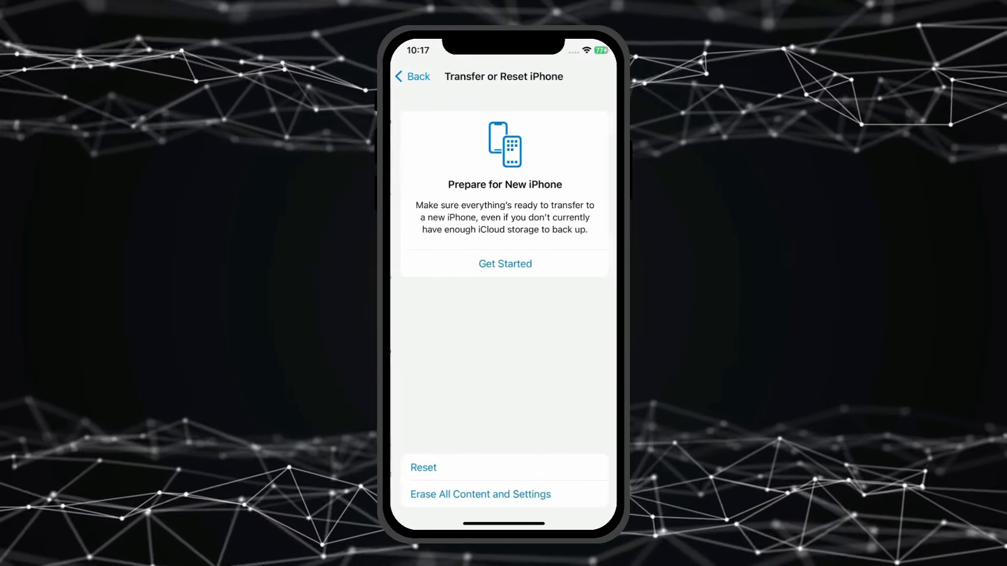
Step: Open the Reset list under Transfer or Reset iPhone, showing Reset All Settings
{"action": "left_click", "coordinate": [424, 466]}
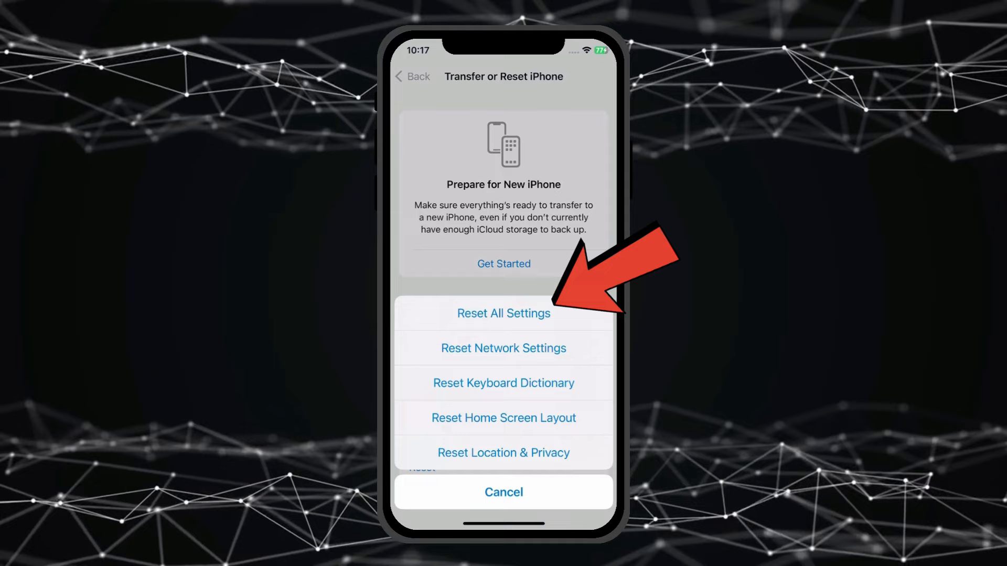